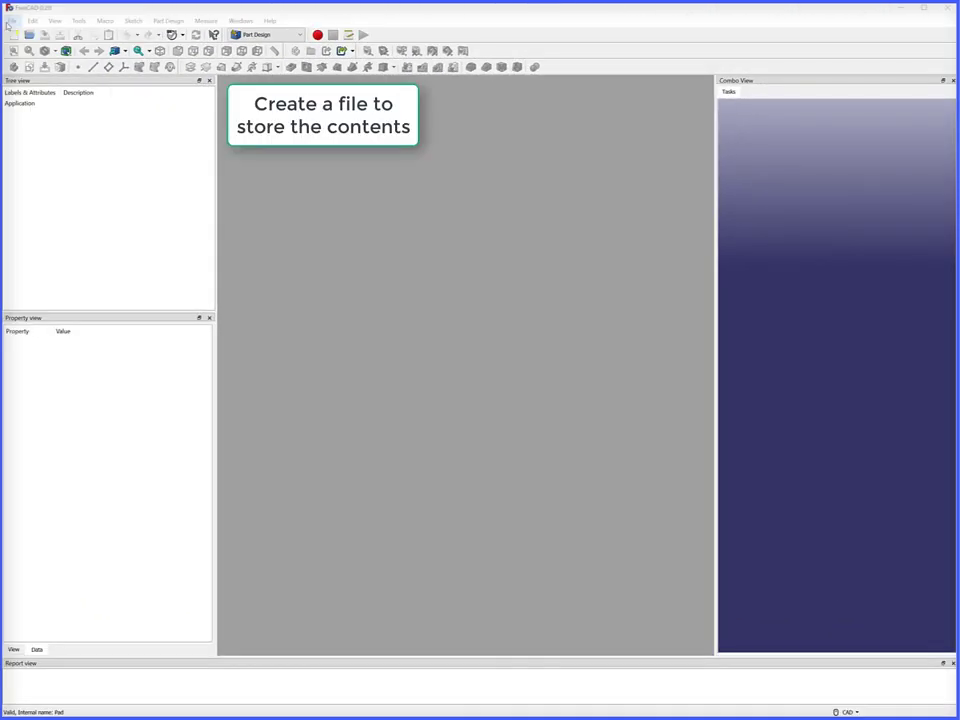
Create a new document and save it as 'Elliptical Hollow Cylinder'
left_click(14, 20)
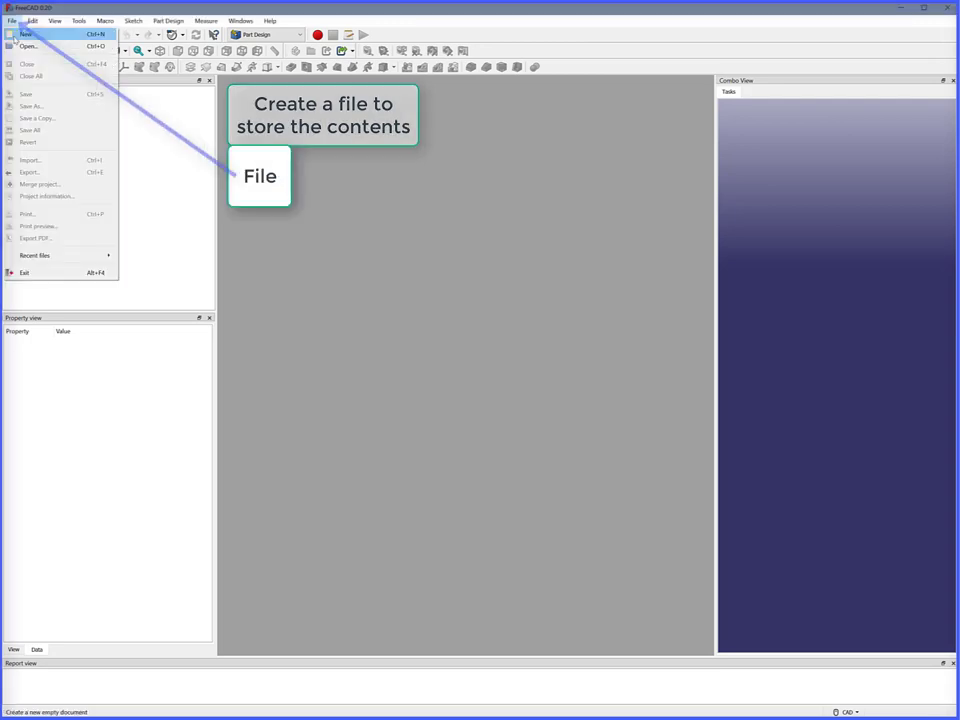
left_click(28, 36)
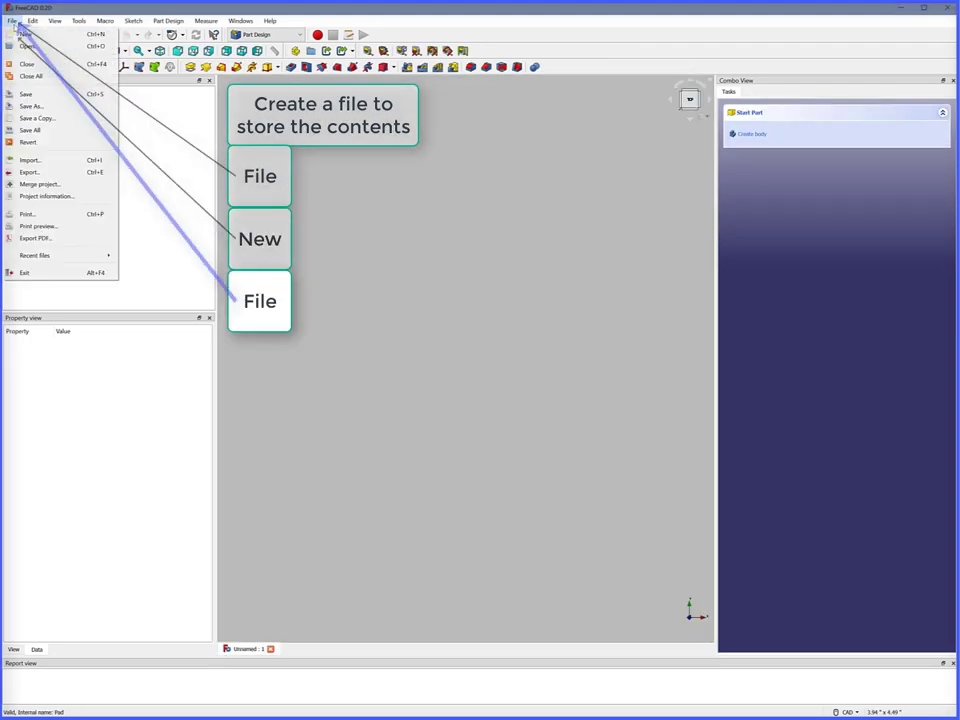
left_click(30, 80)
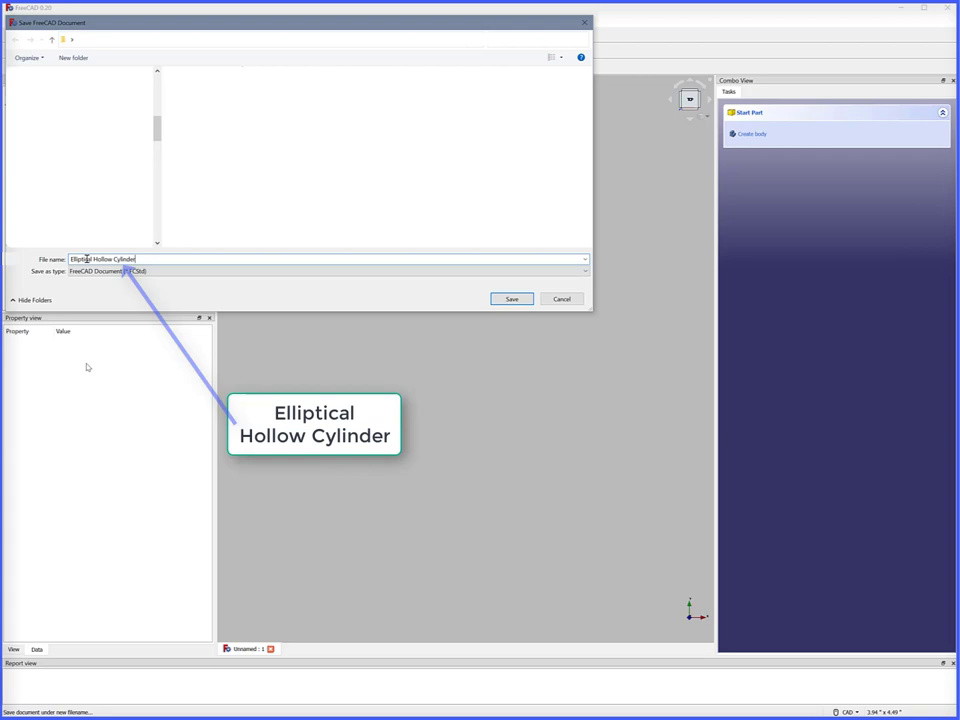
left_click(512, 300)
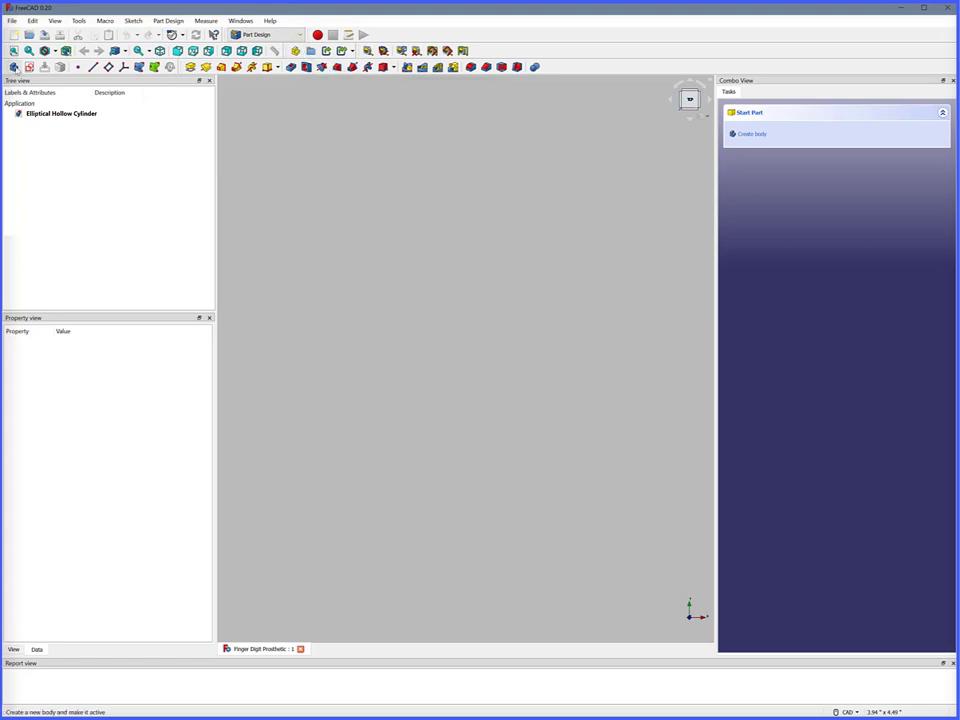
Add a body and start a sketch on the XY plane
left_click(752, 132)
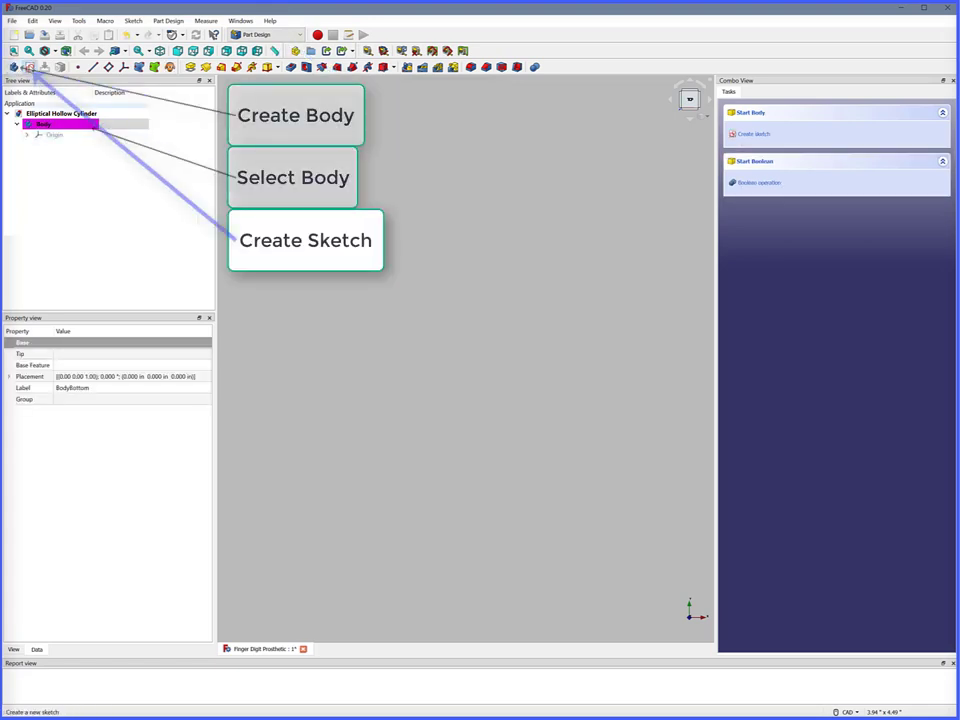
left_click(304, 240)
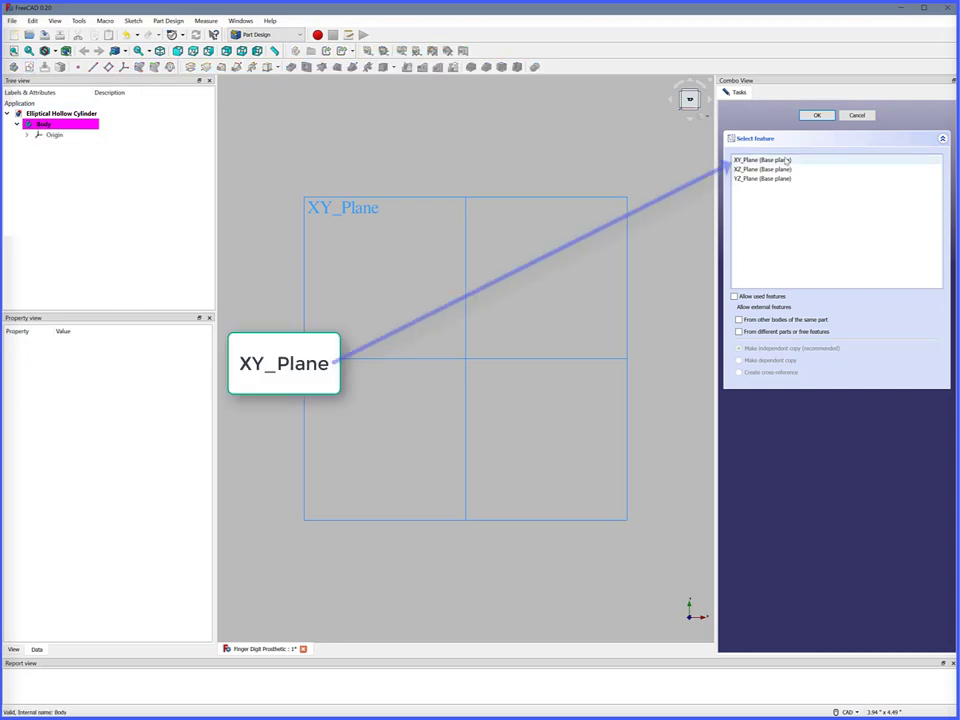
left_click(824, 114)
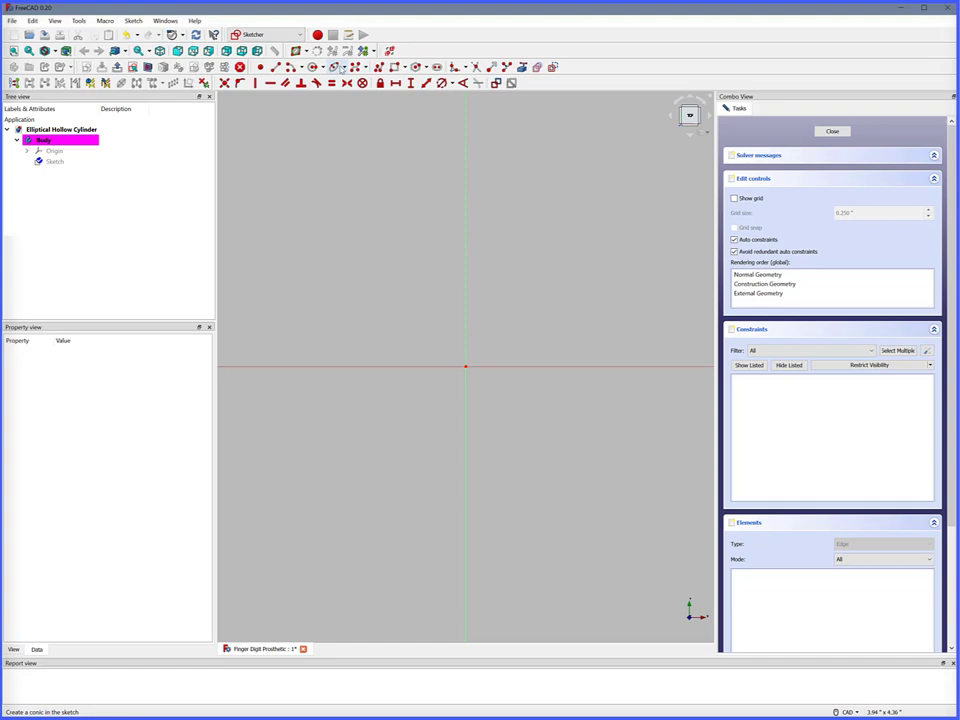
Draw an ellipse at the origin constrained to 0.9 inch tall and 0.8 inch wide
left_click(316, 48)
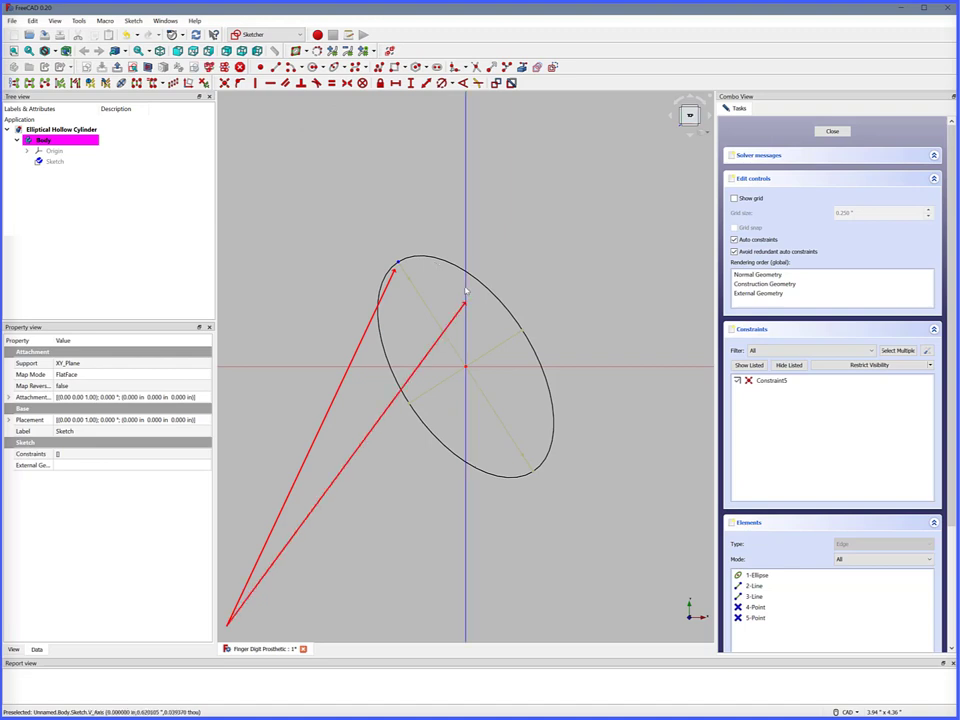
mouse_move(240, 84)
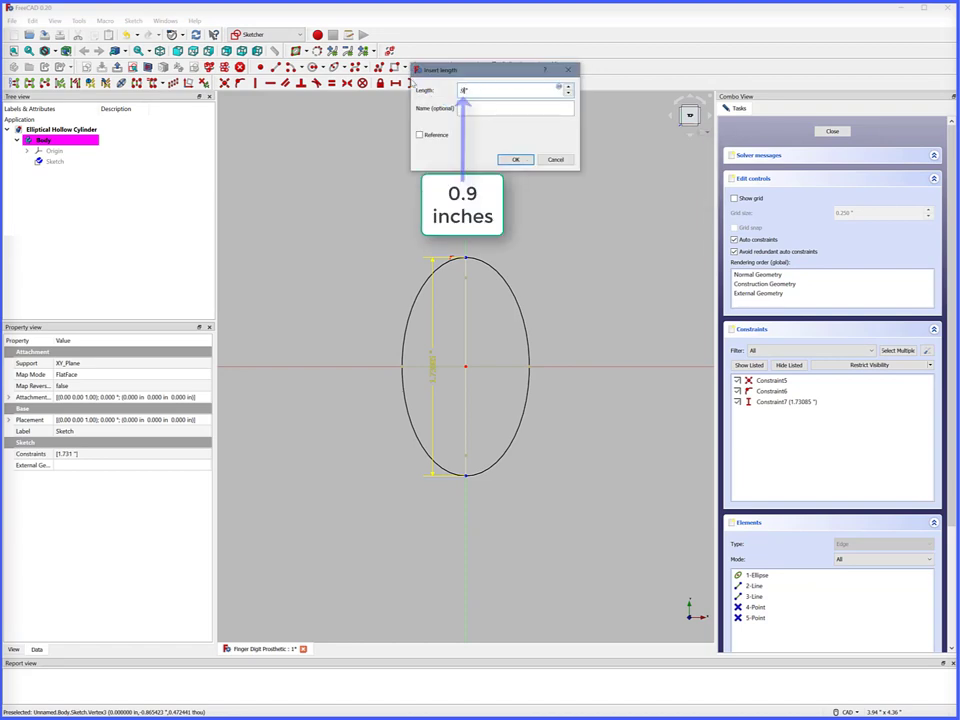
left_click(516, 160)
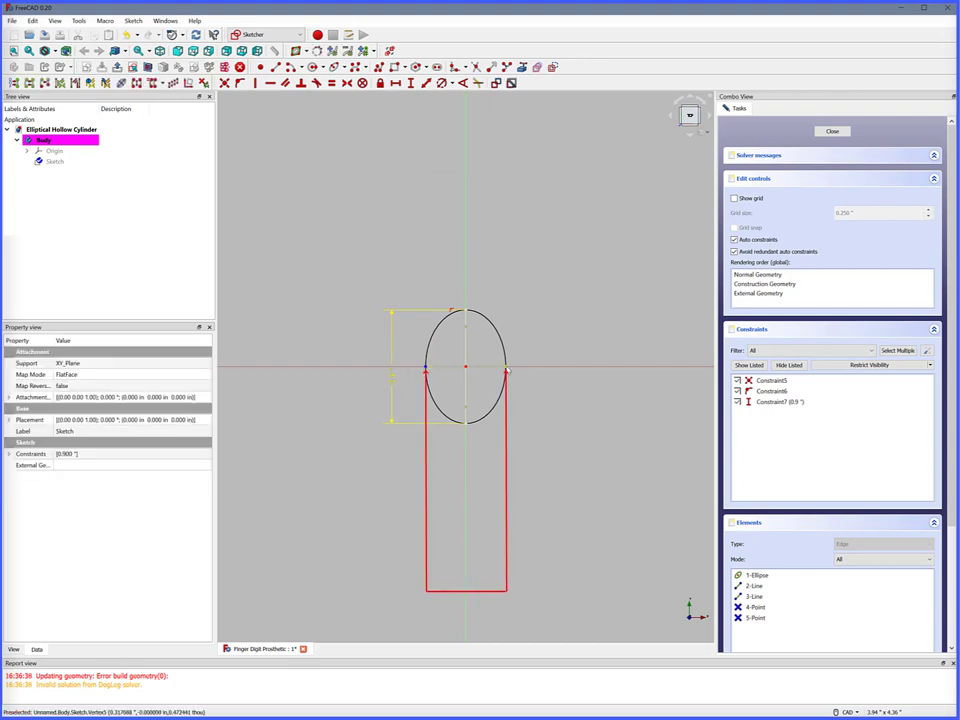
mouse_move(396, 84)
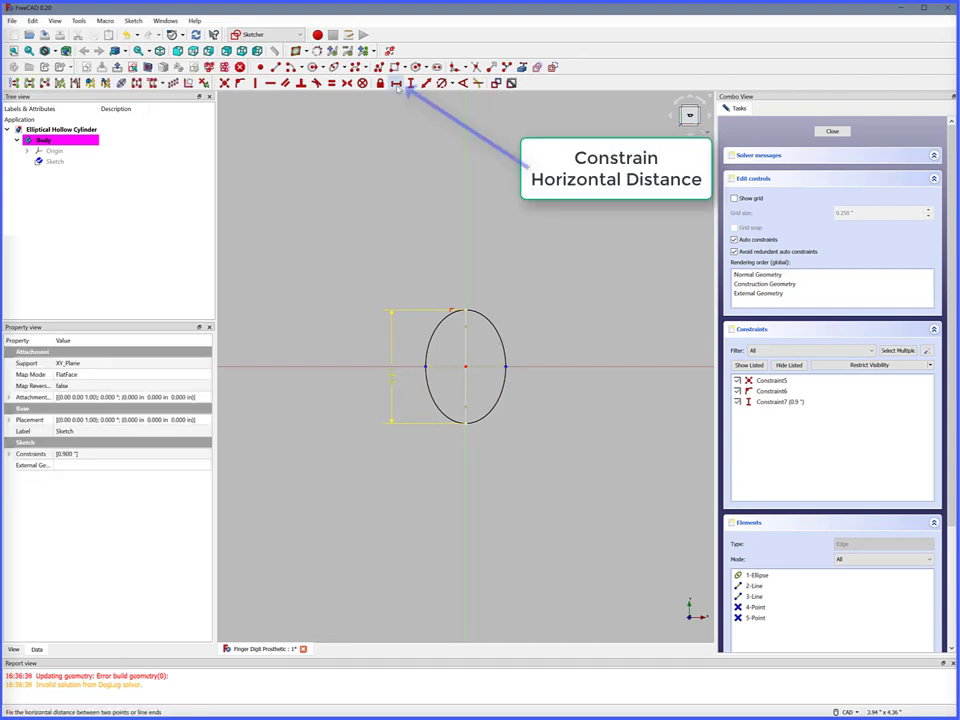
left_click(396, 84)
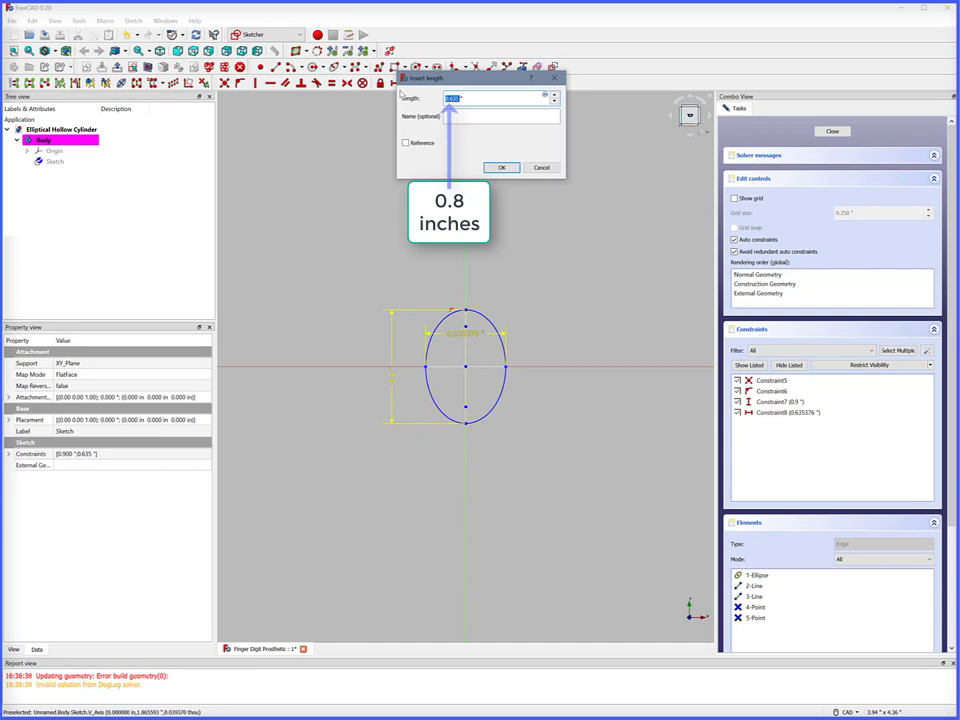
left_click(500, 168)
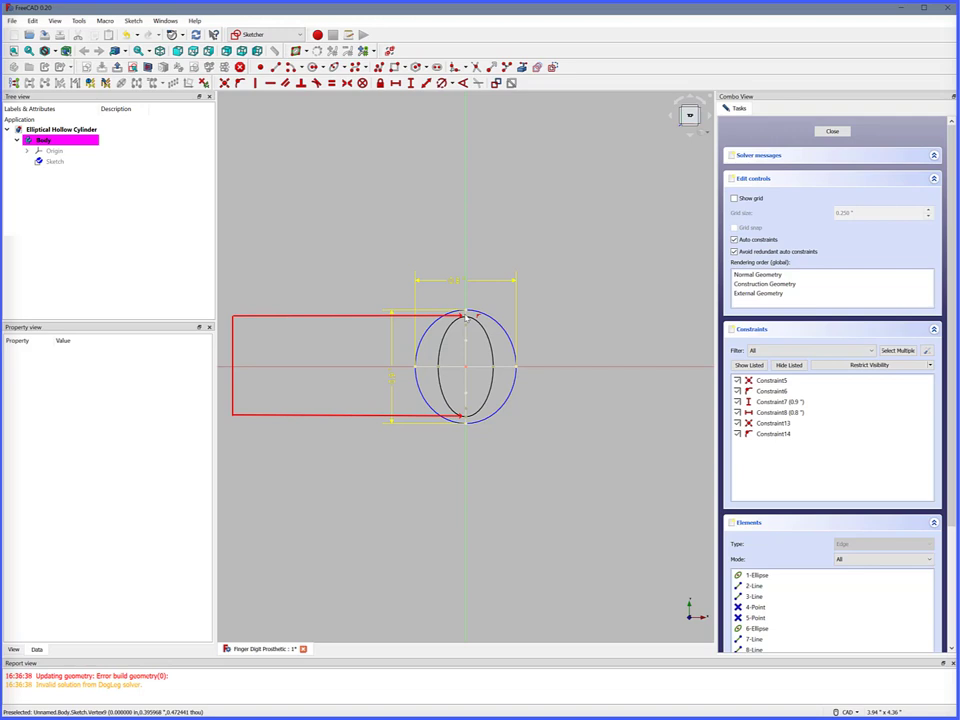
mouse_move(412, 84)
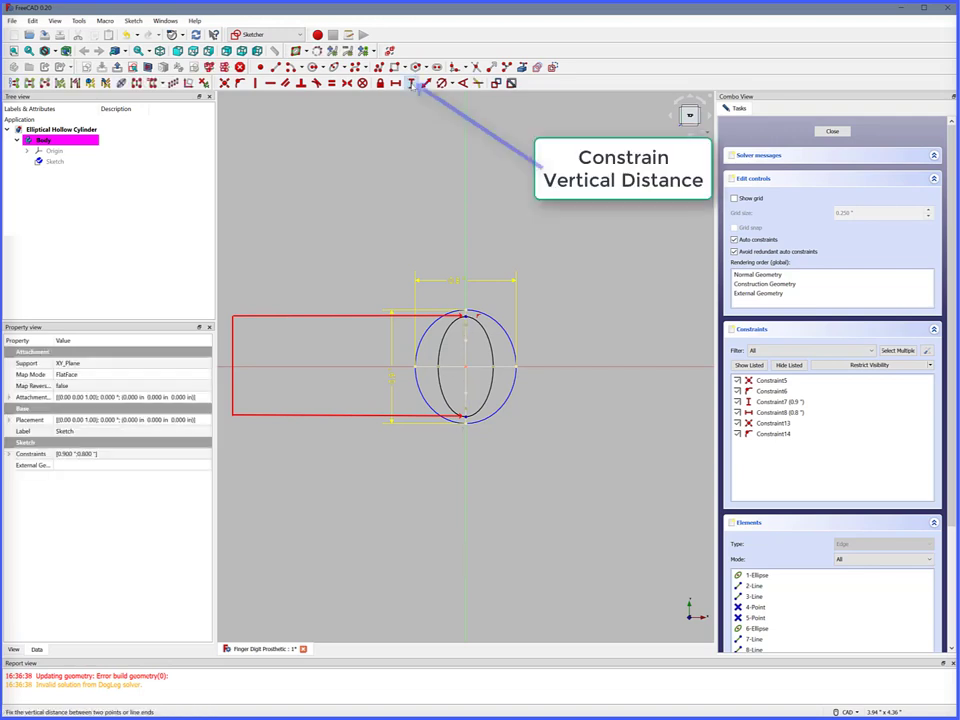
Dimension the inner ellipse 0.85 inch tall and 0.75 inch wide
left_click(412, 84)
type(".85 \"")
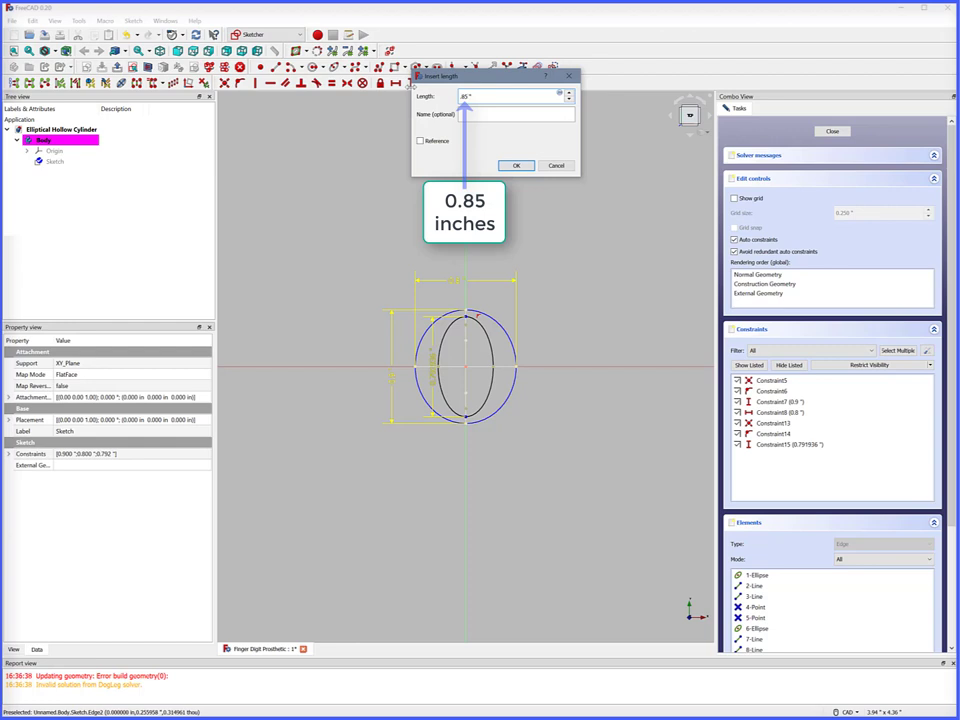
left_click(516, 164)
type(".75\"")
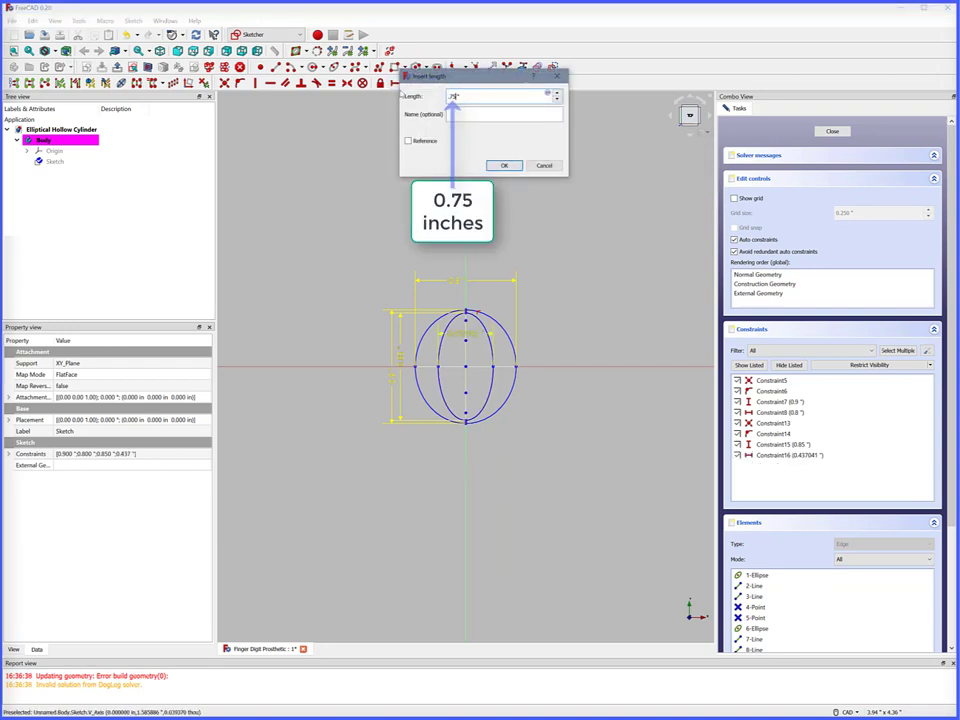
left_click(506, 164)
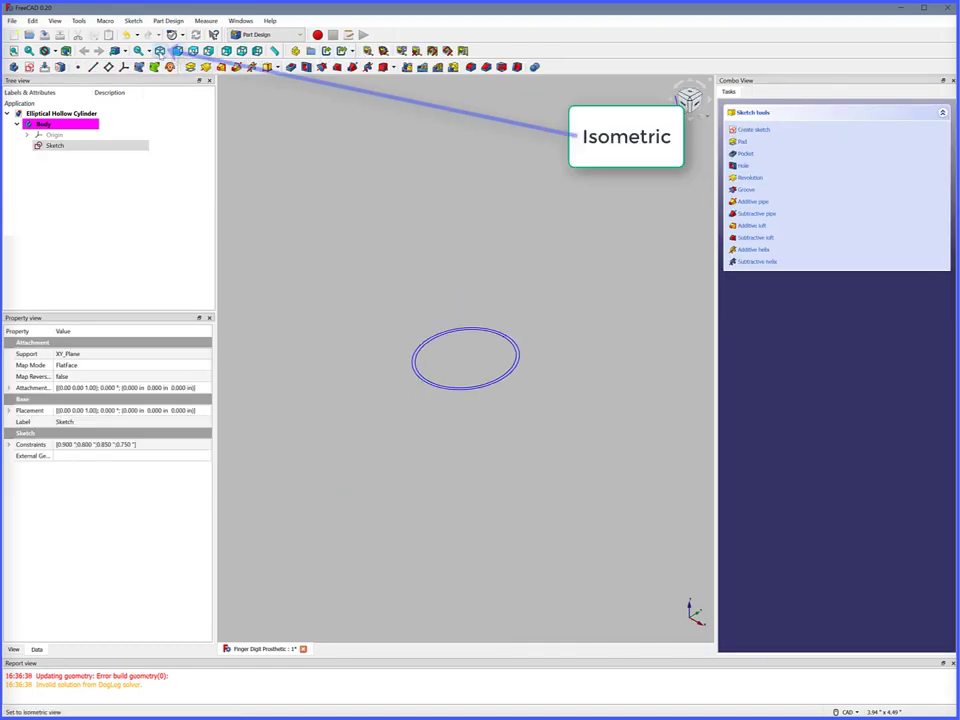
Pad the two-ellipse profile 1 inch into a hollow elliptical tube
left_click(742, 140)
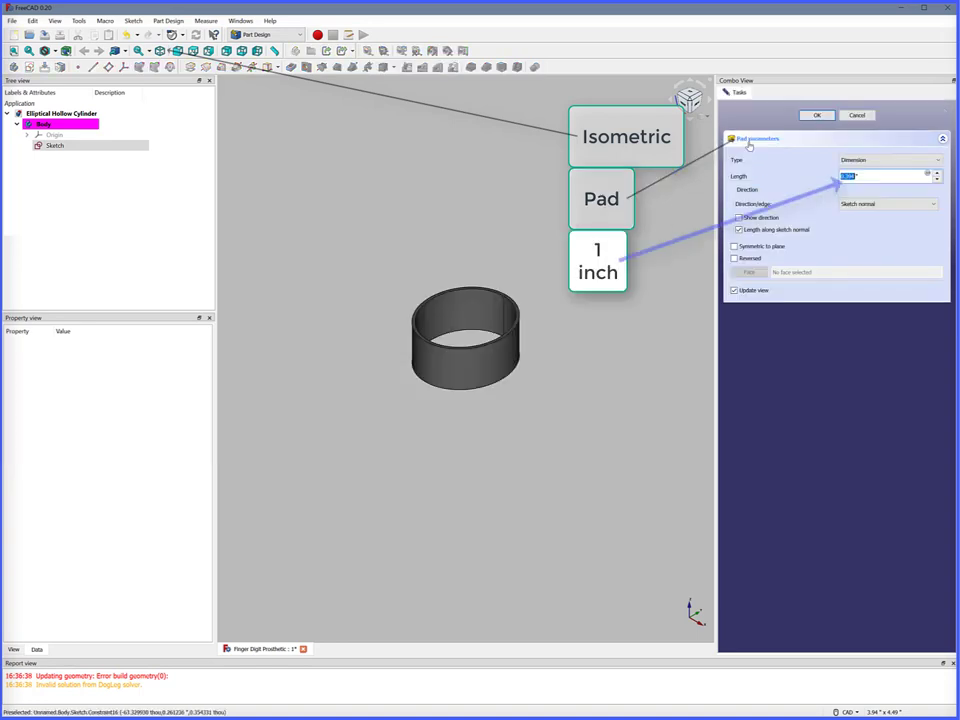